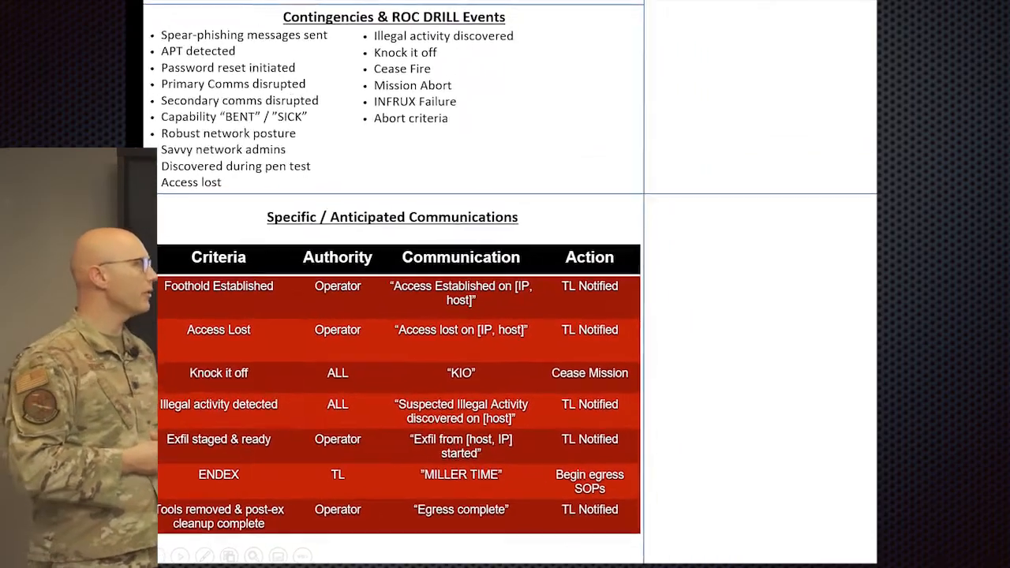
scroll("up", 3)
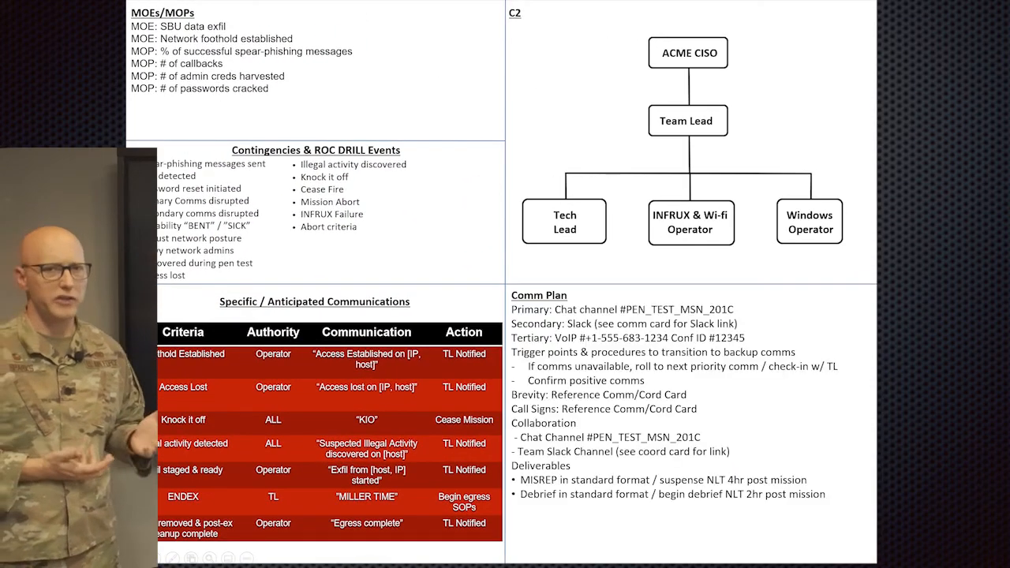
scroll("down", 3)
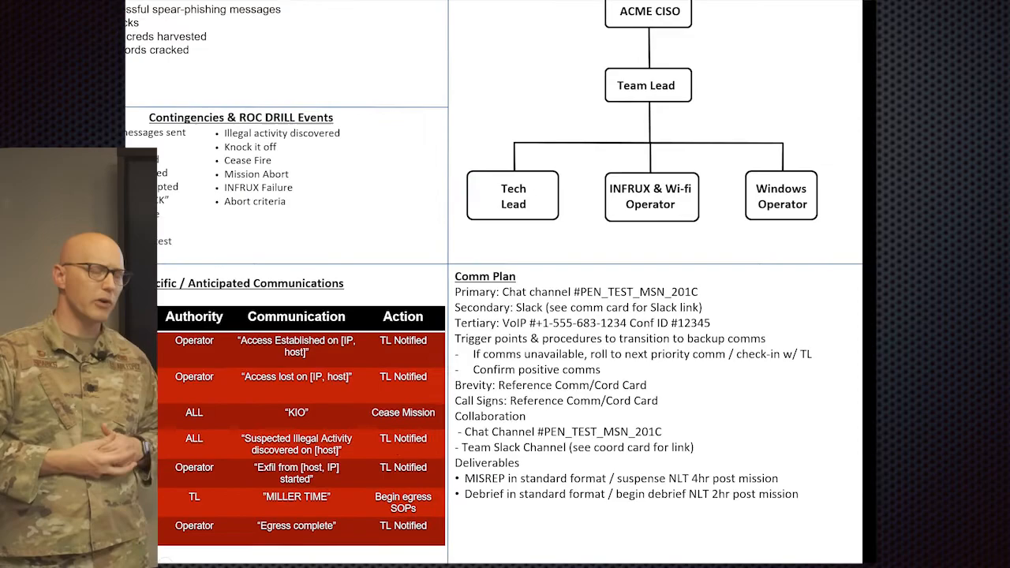
scroll("up", 3)
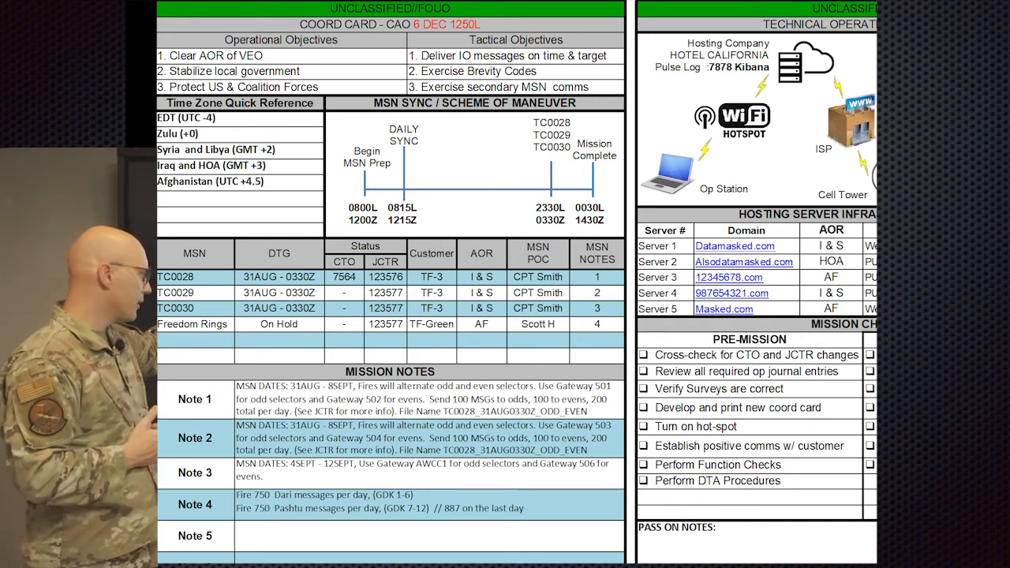
scroll("down", 3)
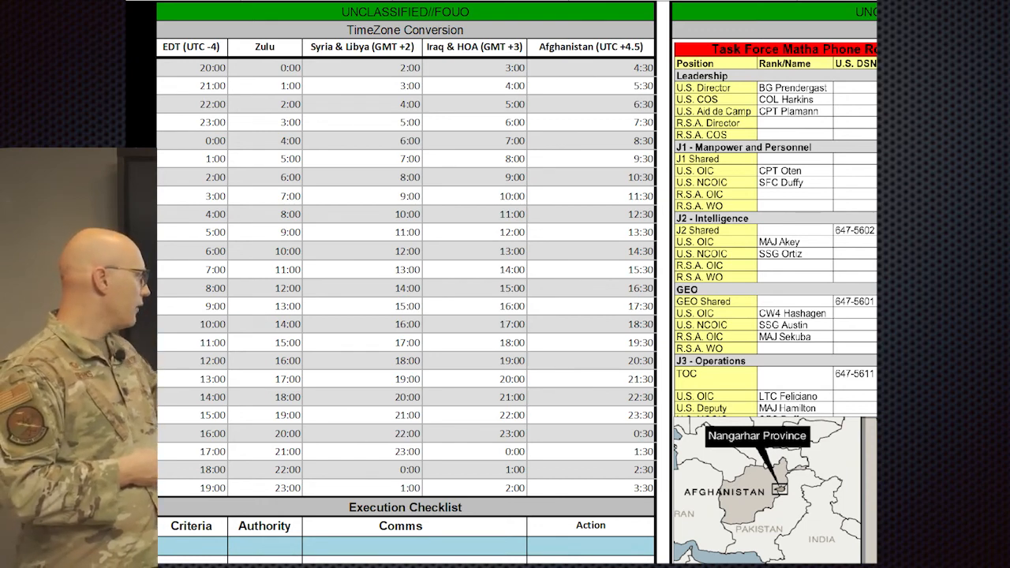
scroll("down", 3)
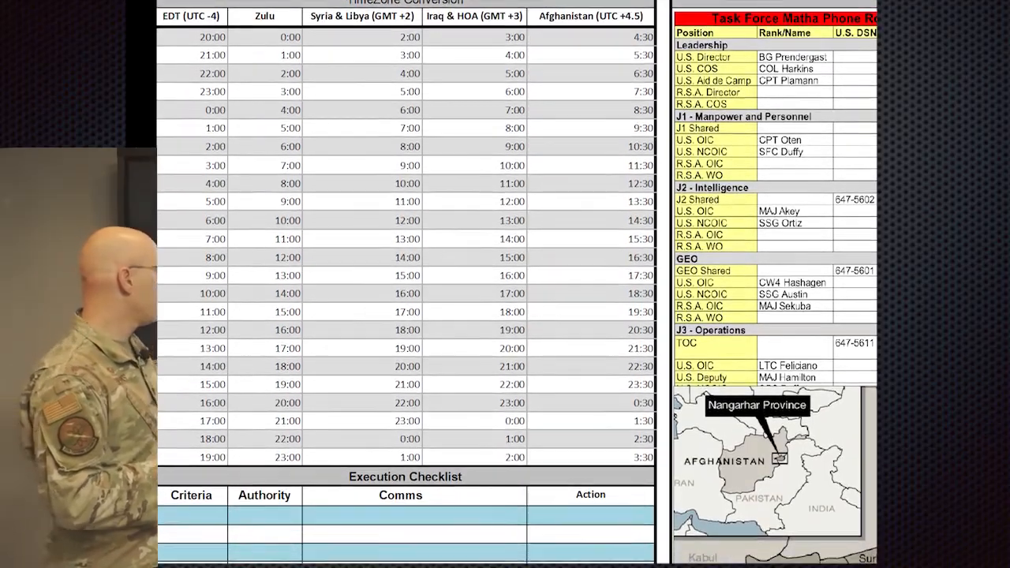
scroll("down", 3)
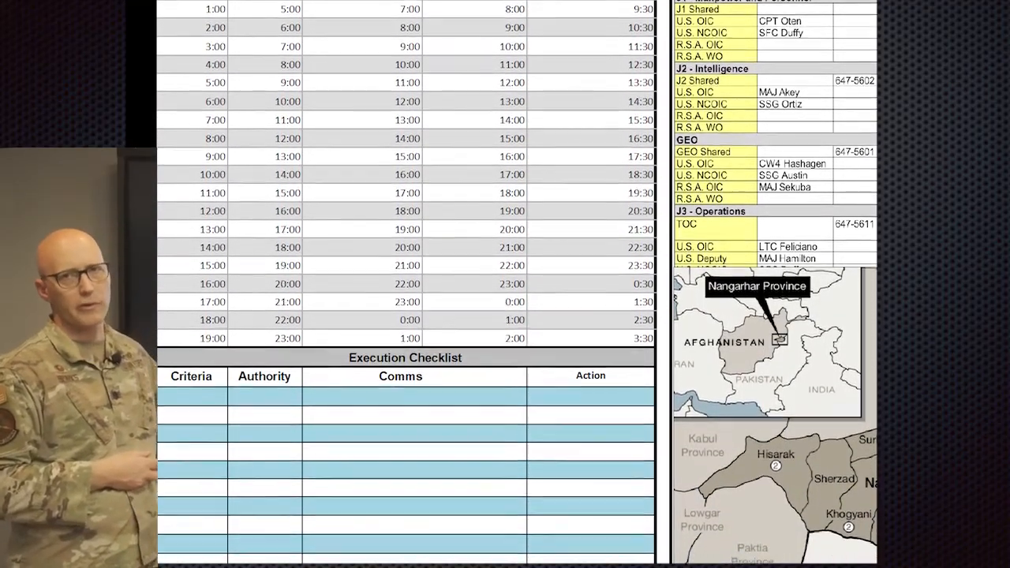
scroll("down", 3)
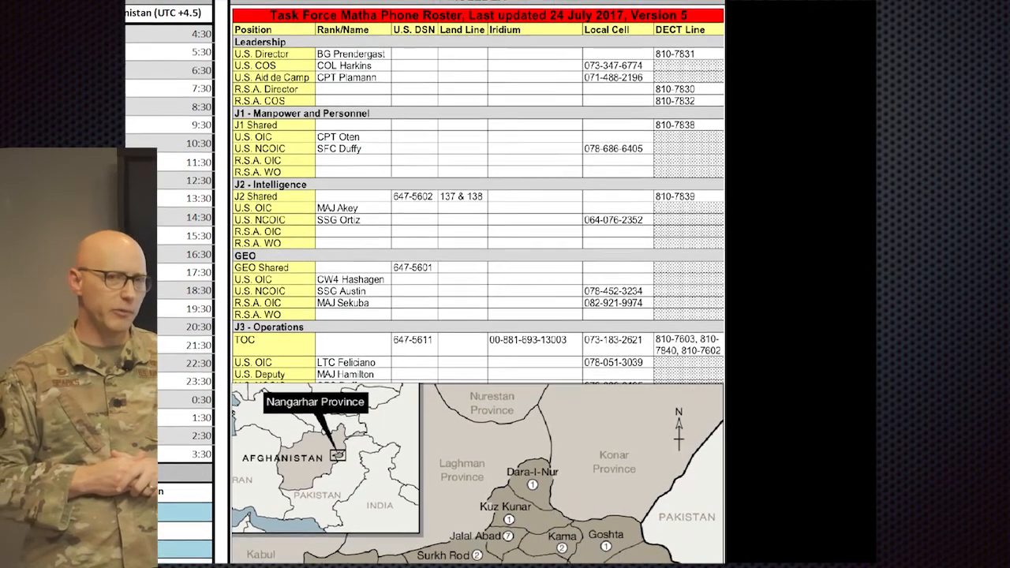
scroll("down", 3)
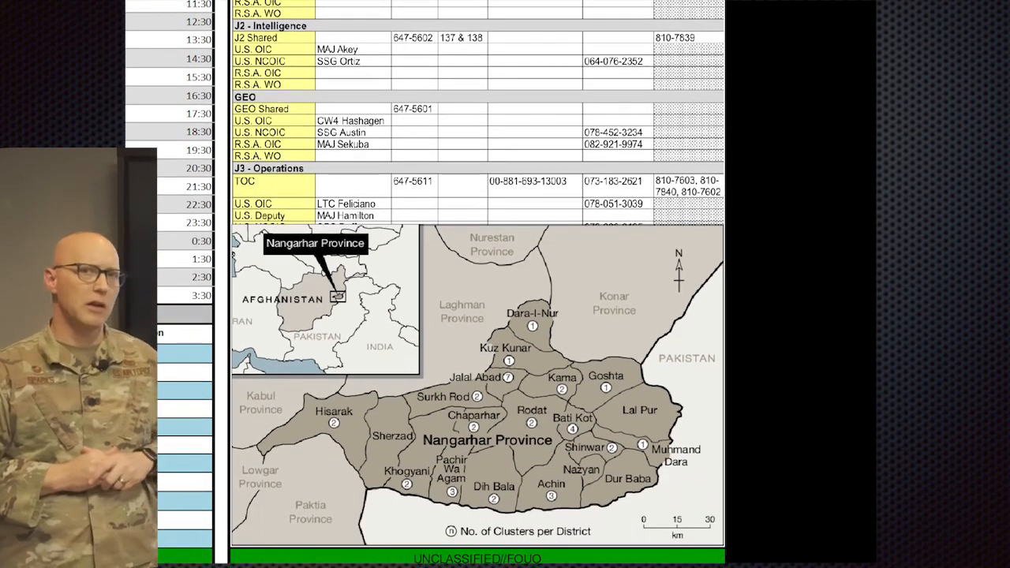